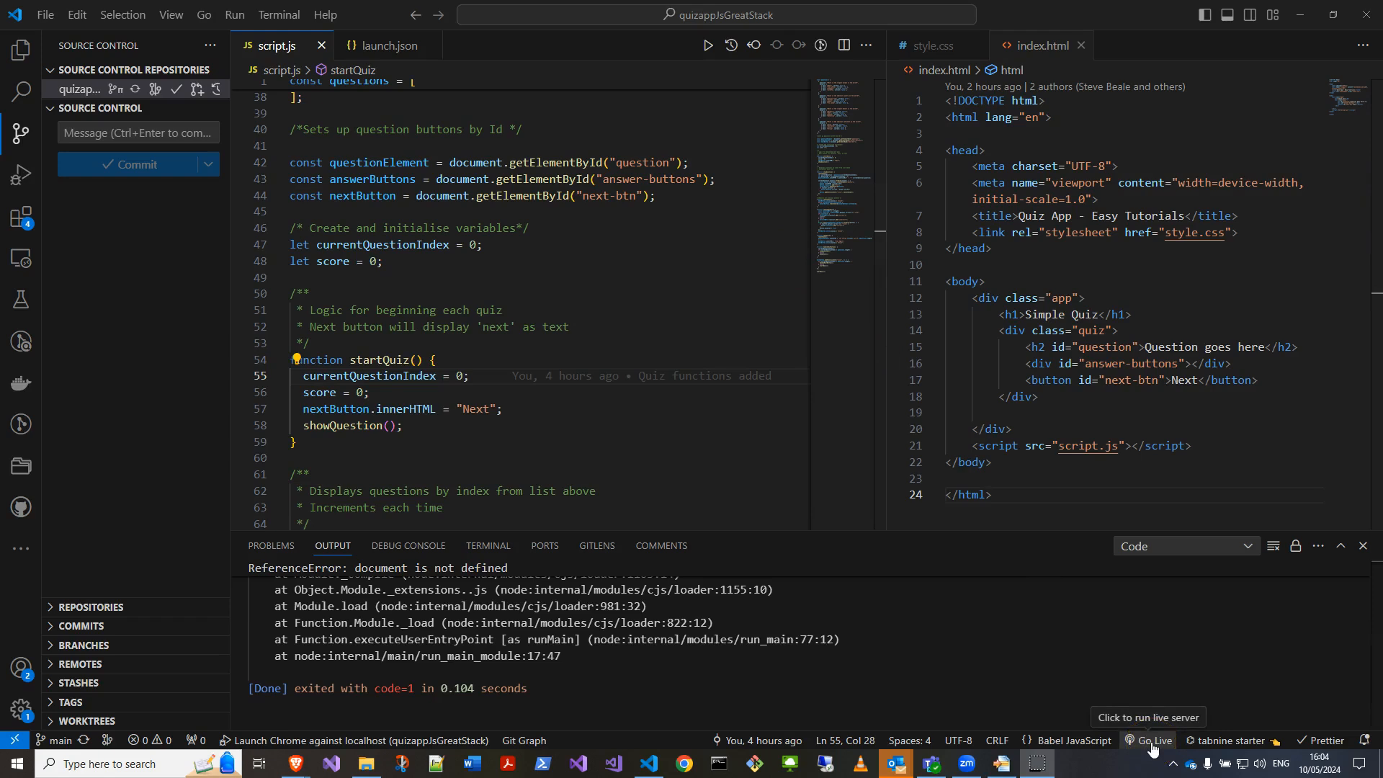
pyautogui.moveTo(1153, 746)
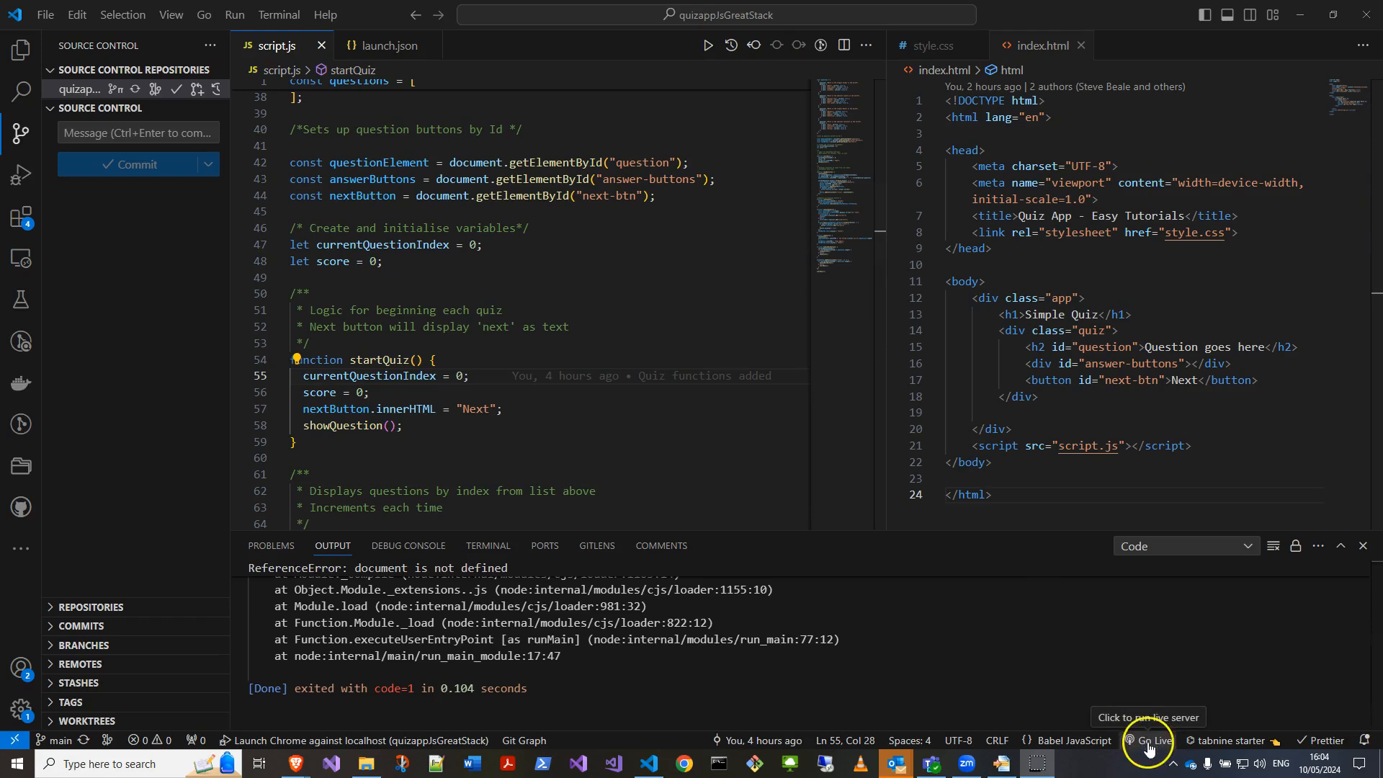
# Start Live Server on port 5500 and try an answer in the quiz running in the browser.
pyautogui.click(1148, 741)
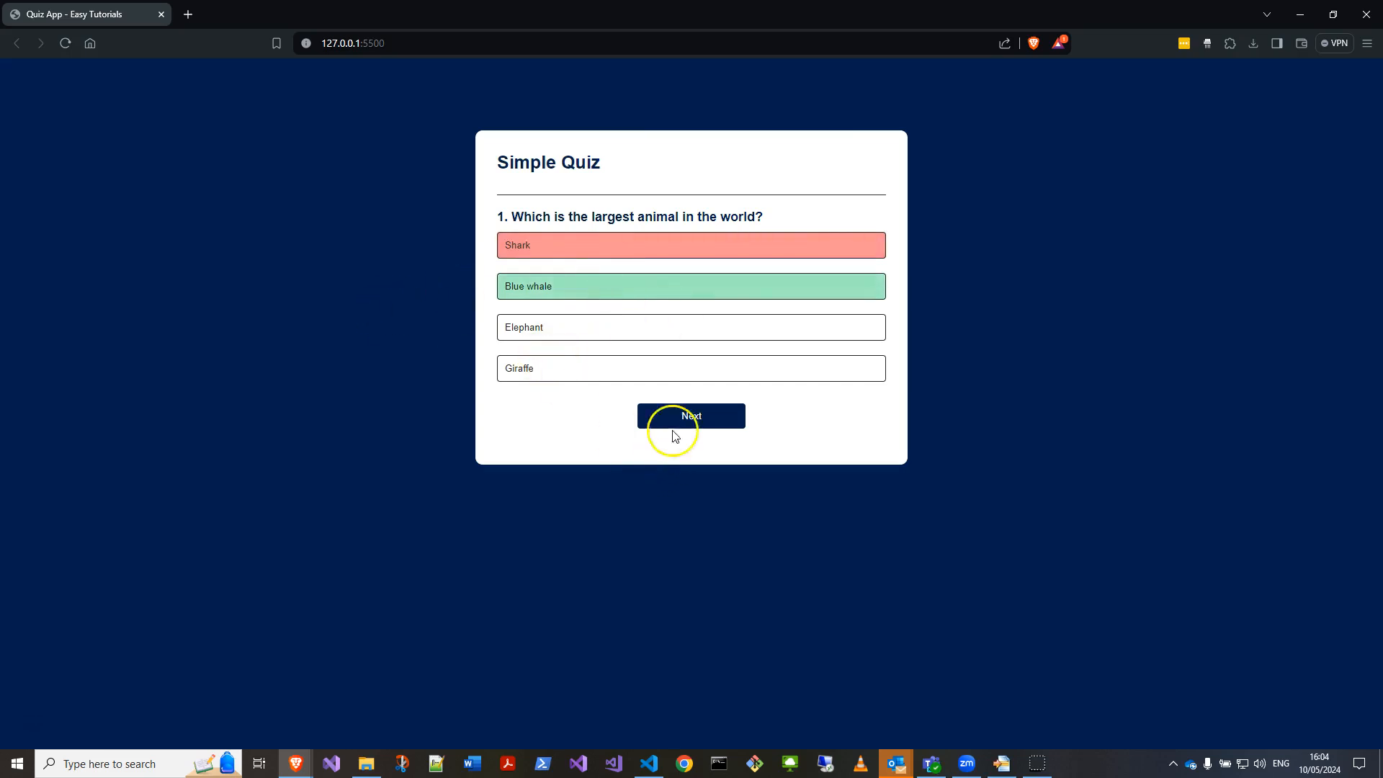
pyautogui.click(690, 415)
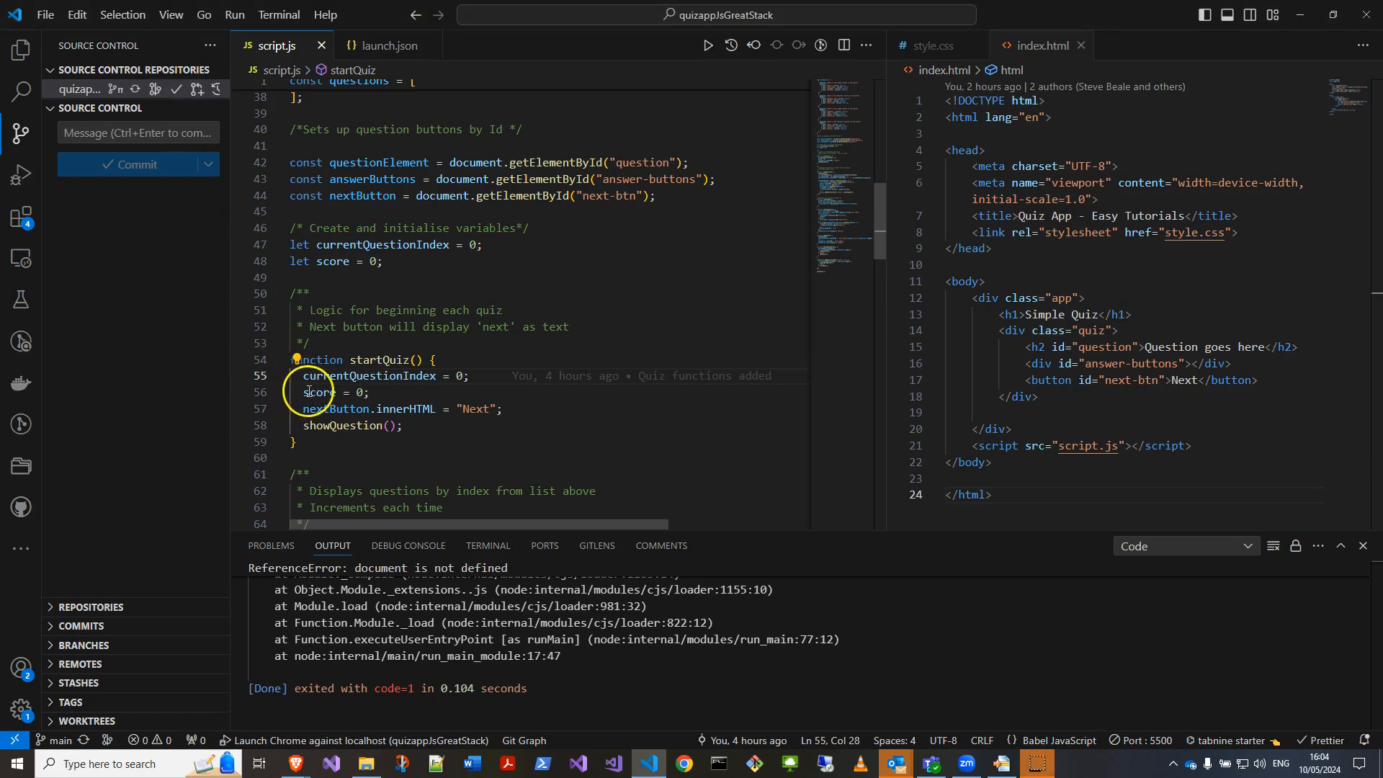
pyautogui.moveTo(481, 288)
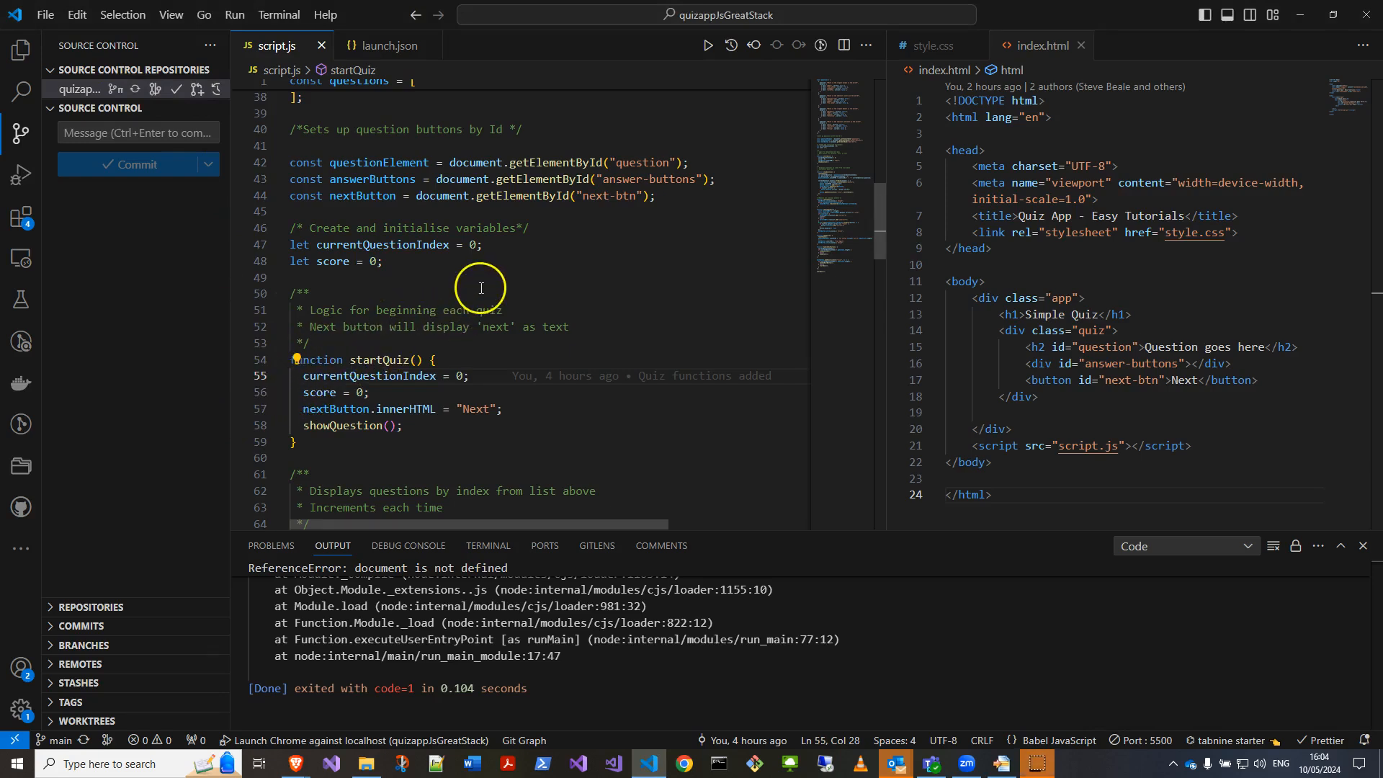
# Show the Run and Debug view with its launch configuration list expanded.
pyautogui.click(19, 173)
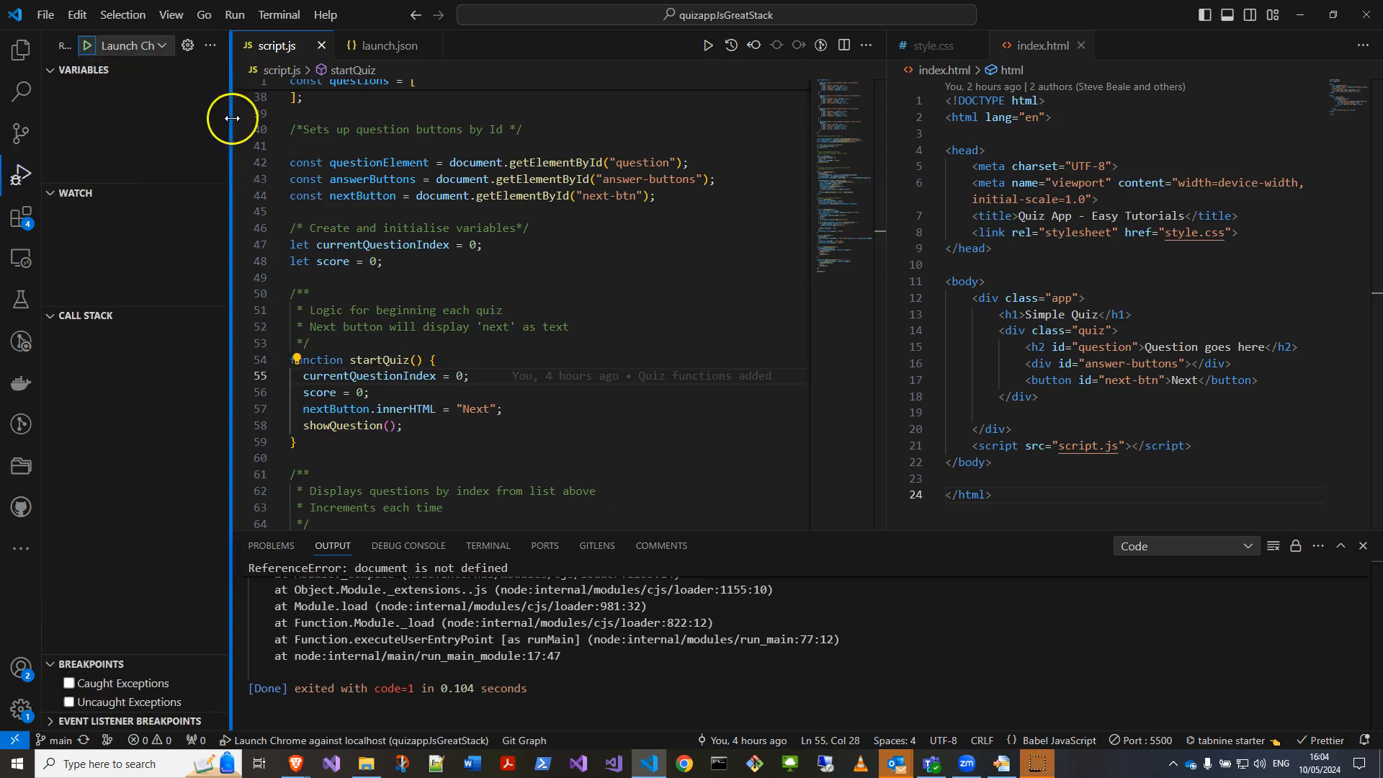
pyautogui.click(164, 45)
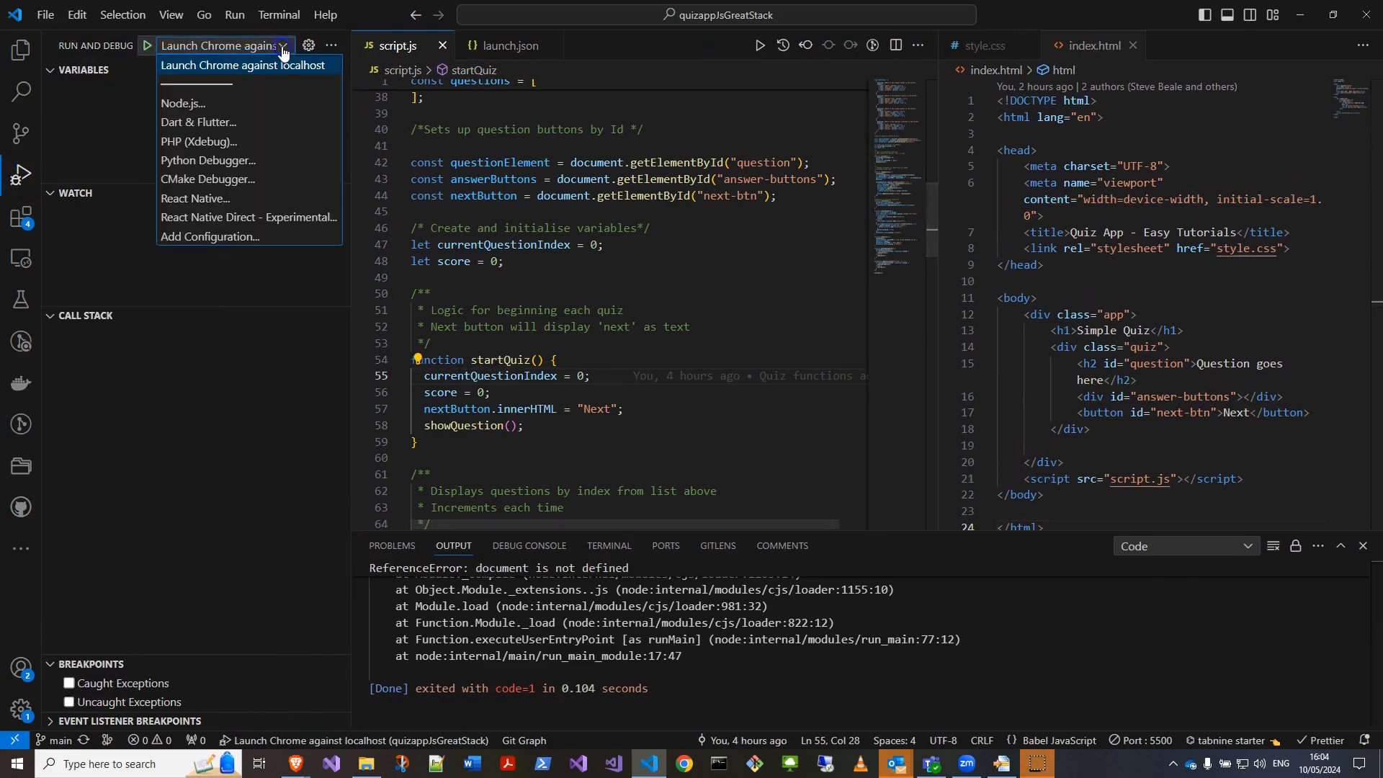
pyautogui.moveTo(246, 146)
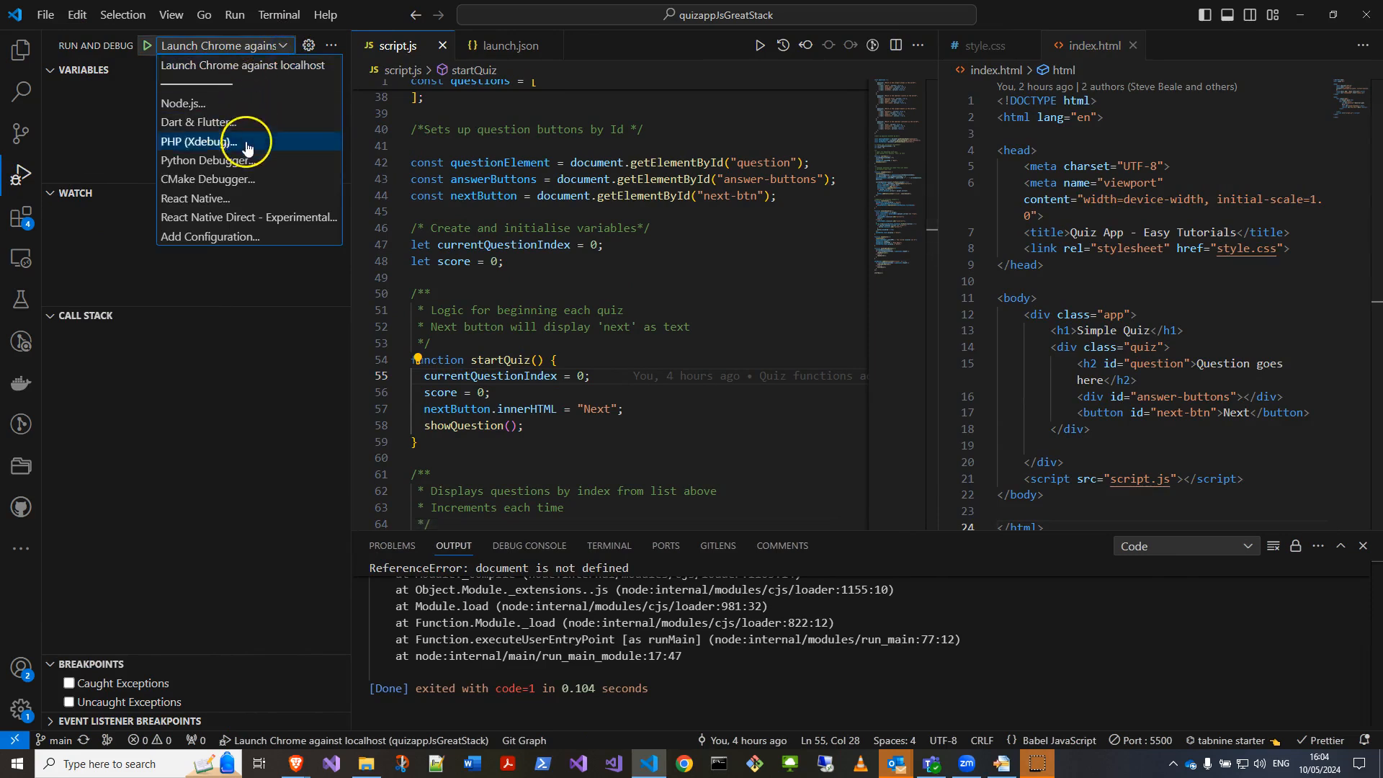
pyautogui.moveTo(209, 160)
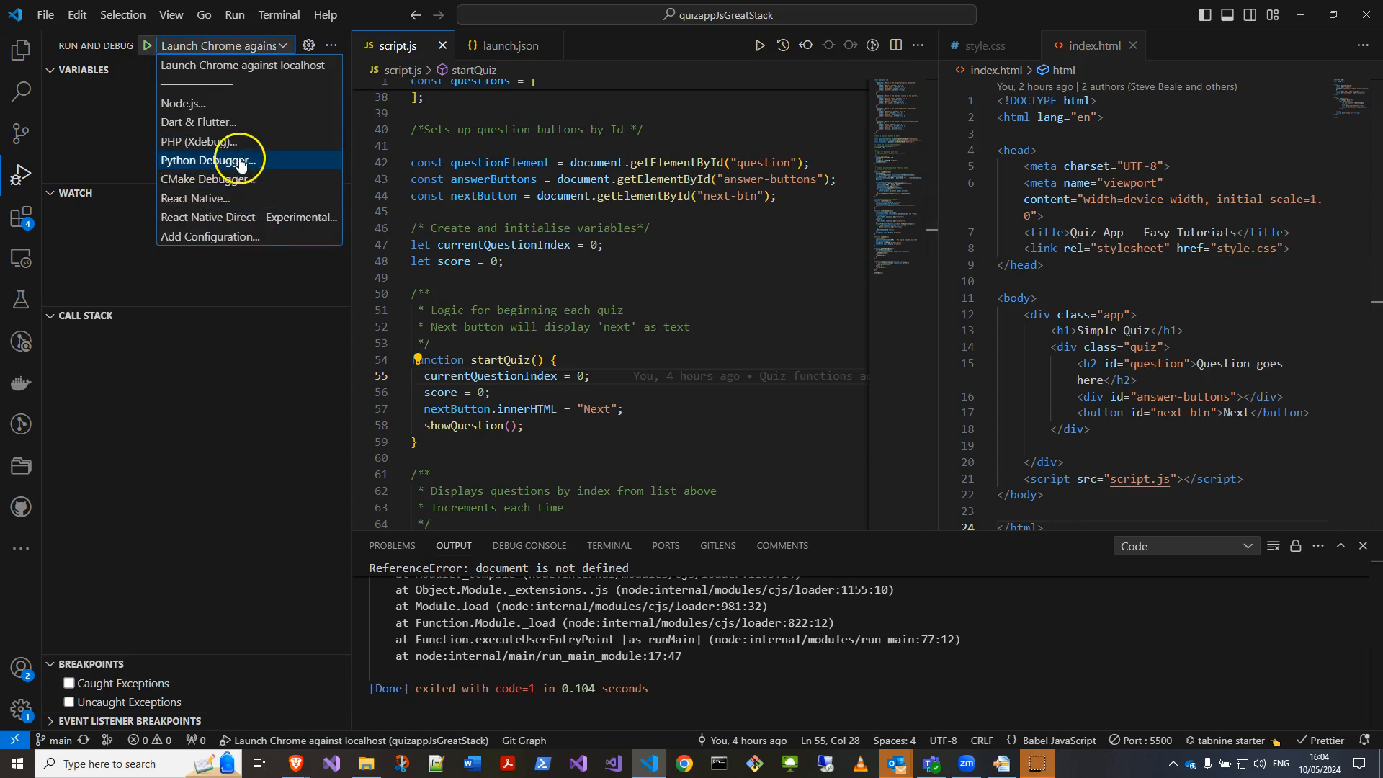
pyautogui.moveTo(246, 65)
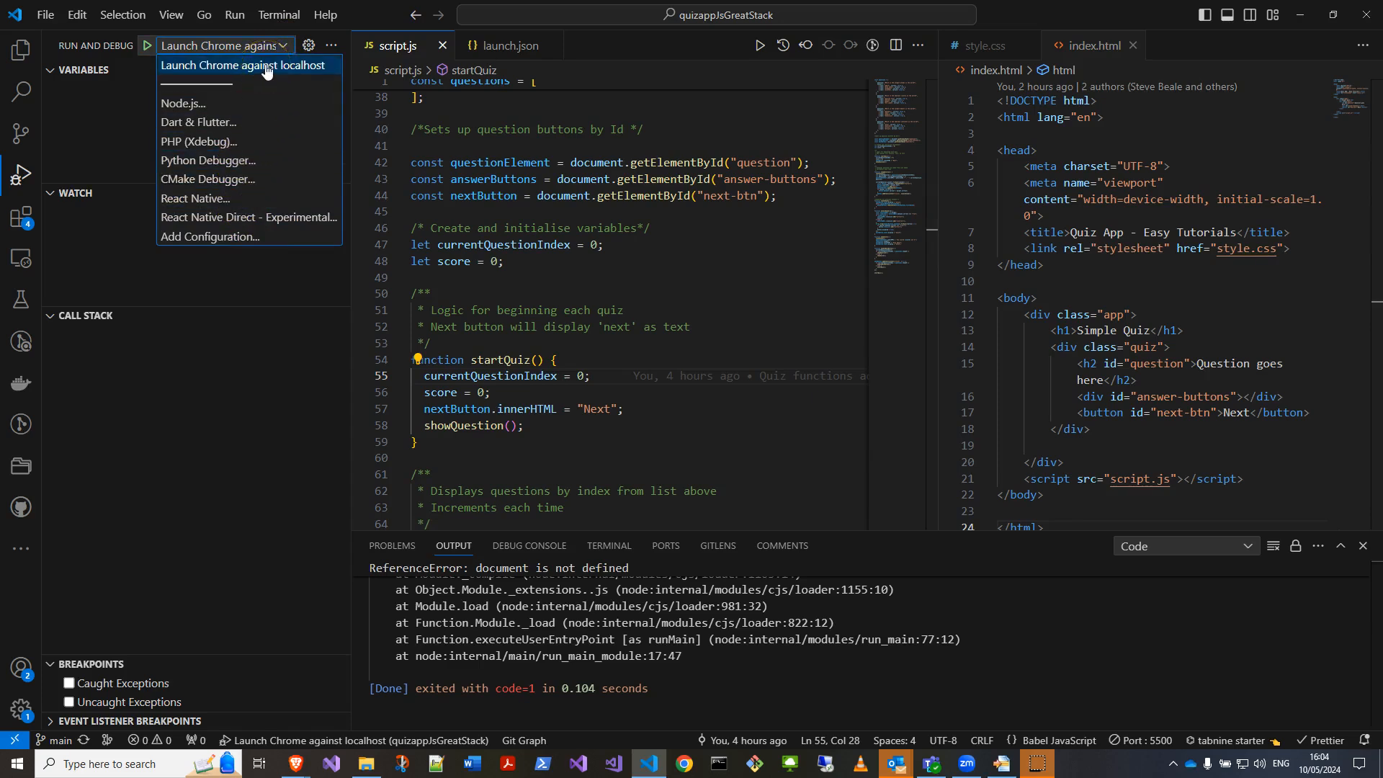
# Launch Chrome against localhost and set a breakpoint on showQuestion's addEventListener call at line 79.
pyautogui.click(245, 65)
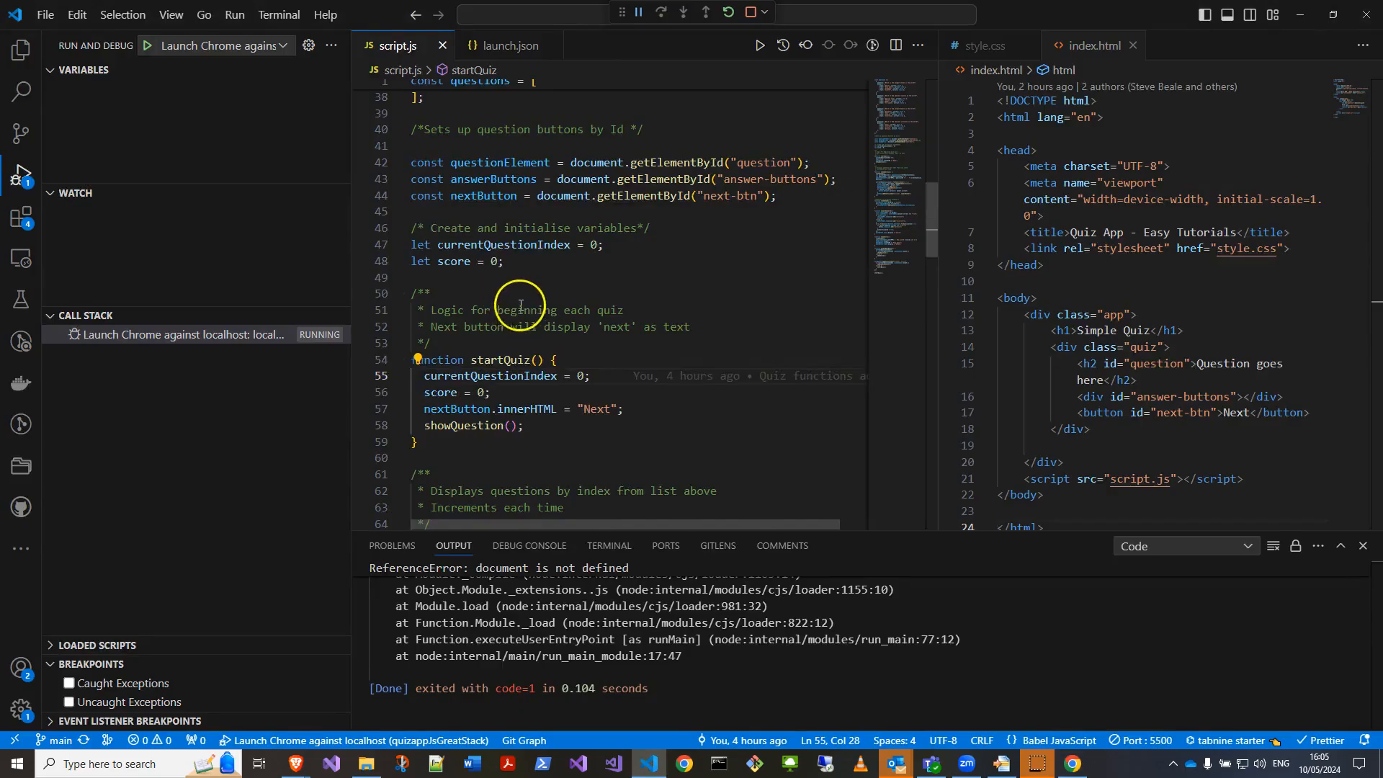
pyautogui.scroll(-3)
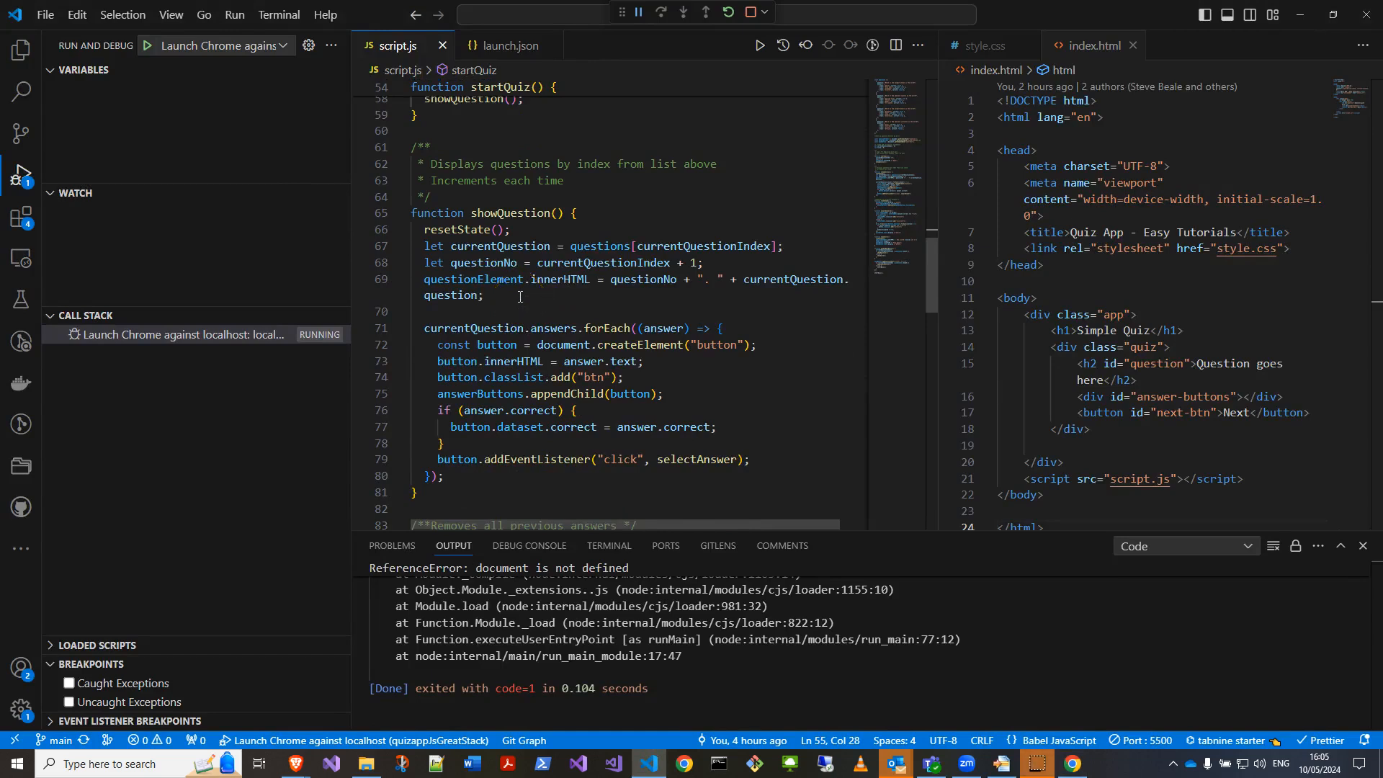
pyautogui.scroll(-3)
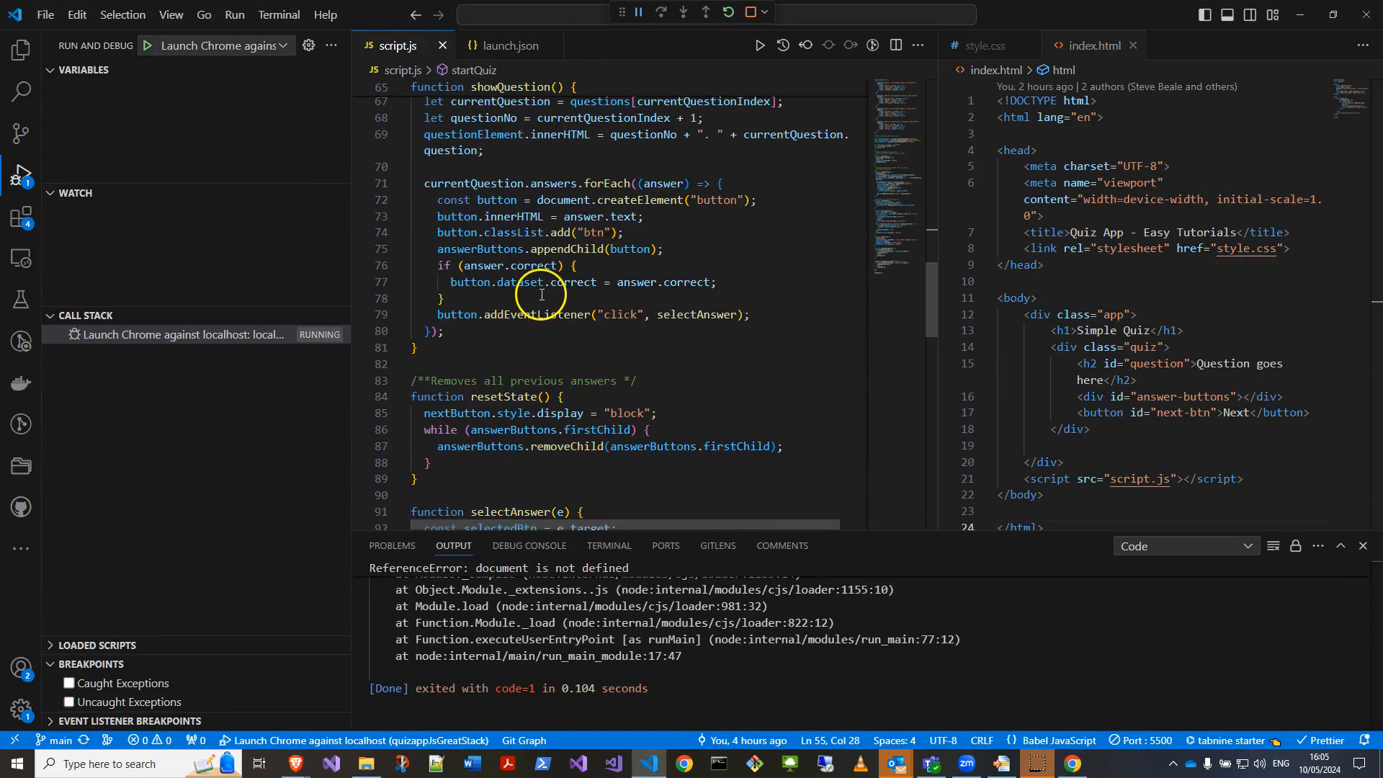
pyautogui.click(360, 316)
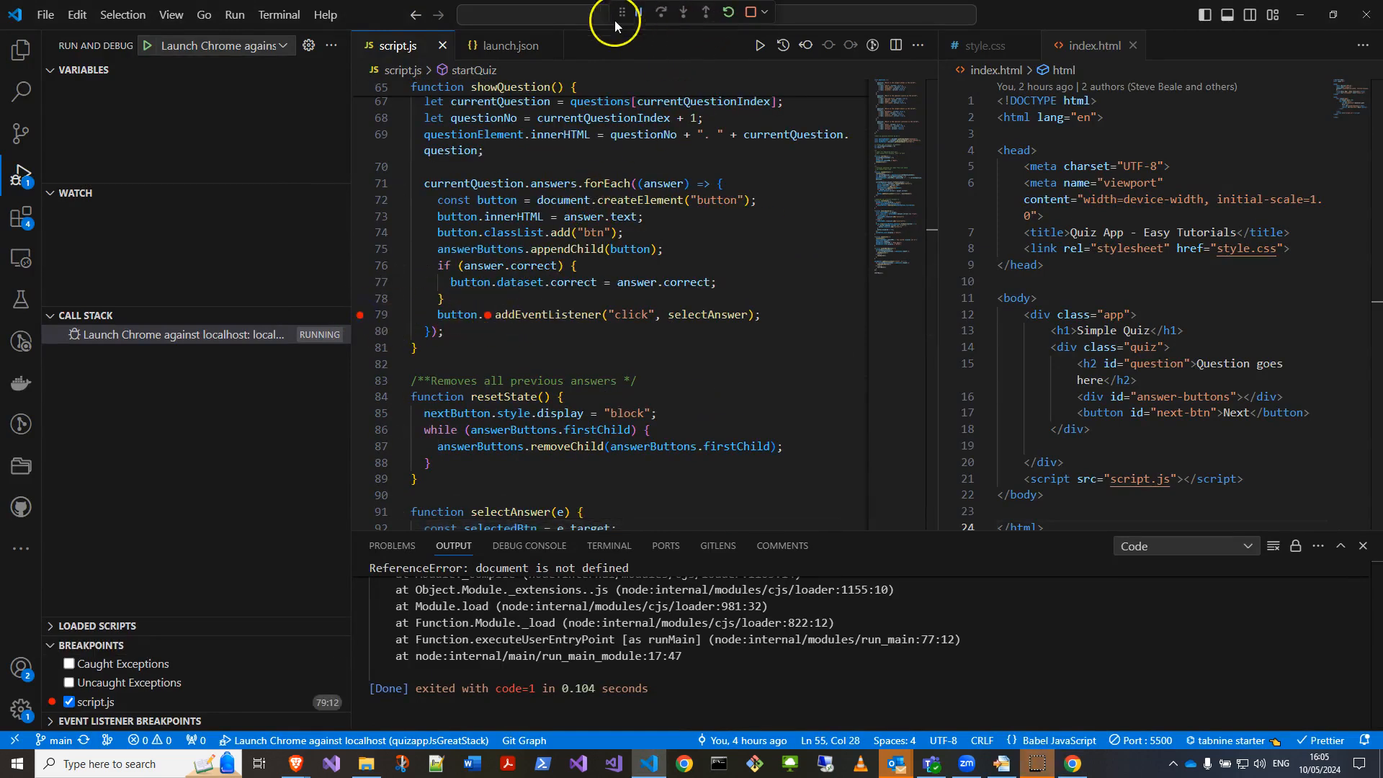
pyautogui.click(622, 12)
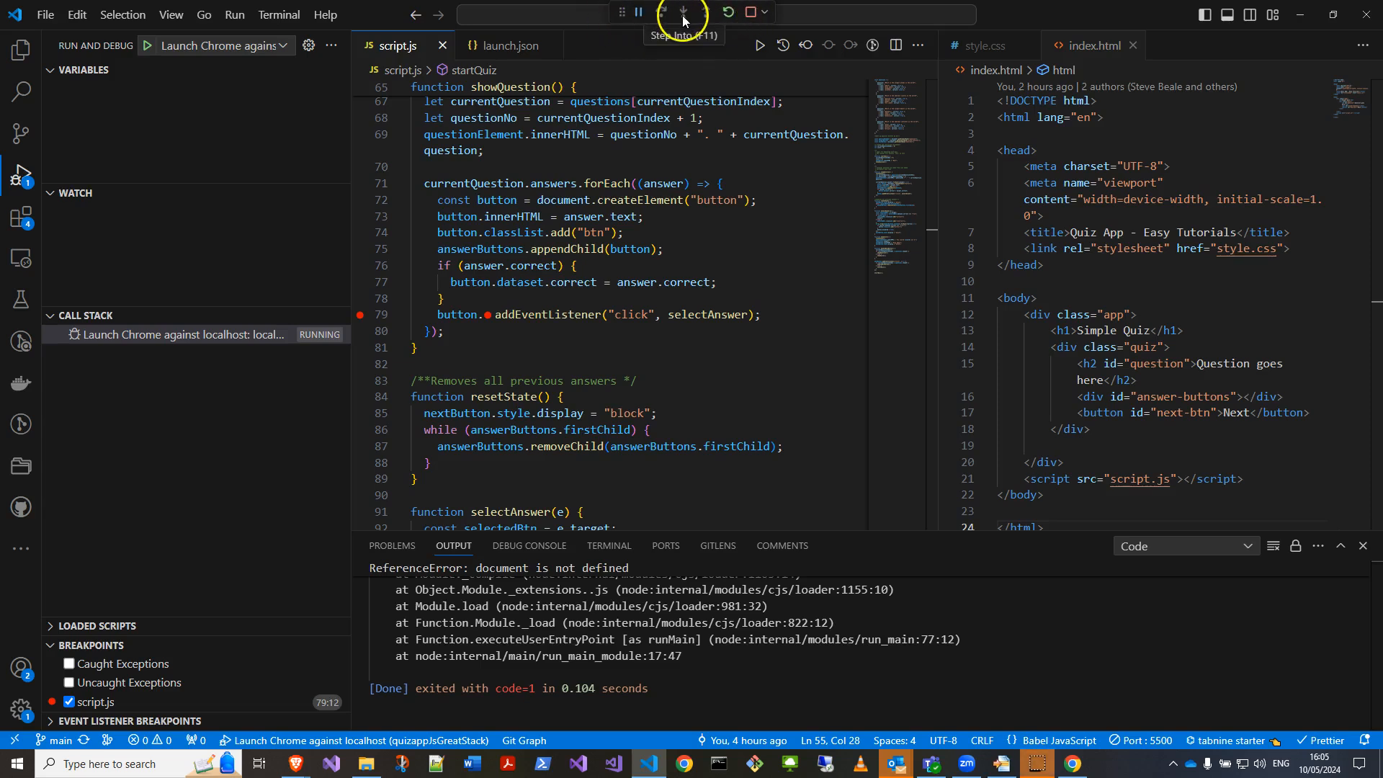
pyautogui.moveTo(659, 12)
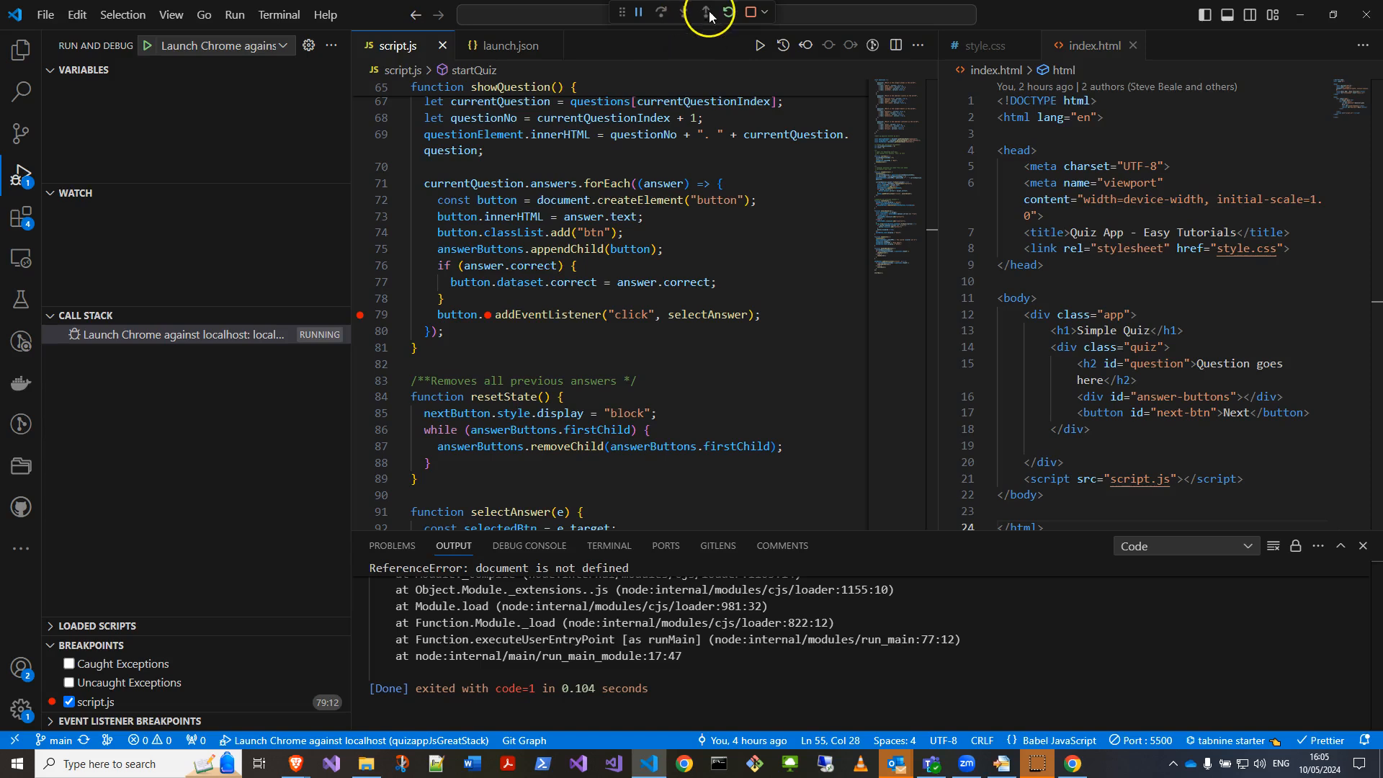
pyautogui.moveTo(704, 12)
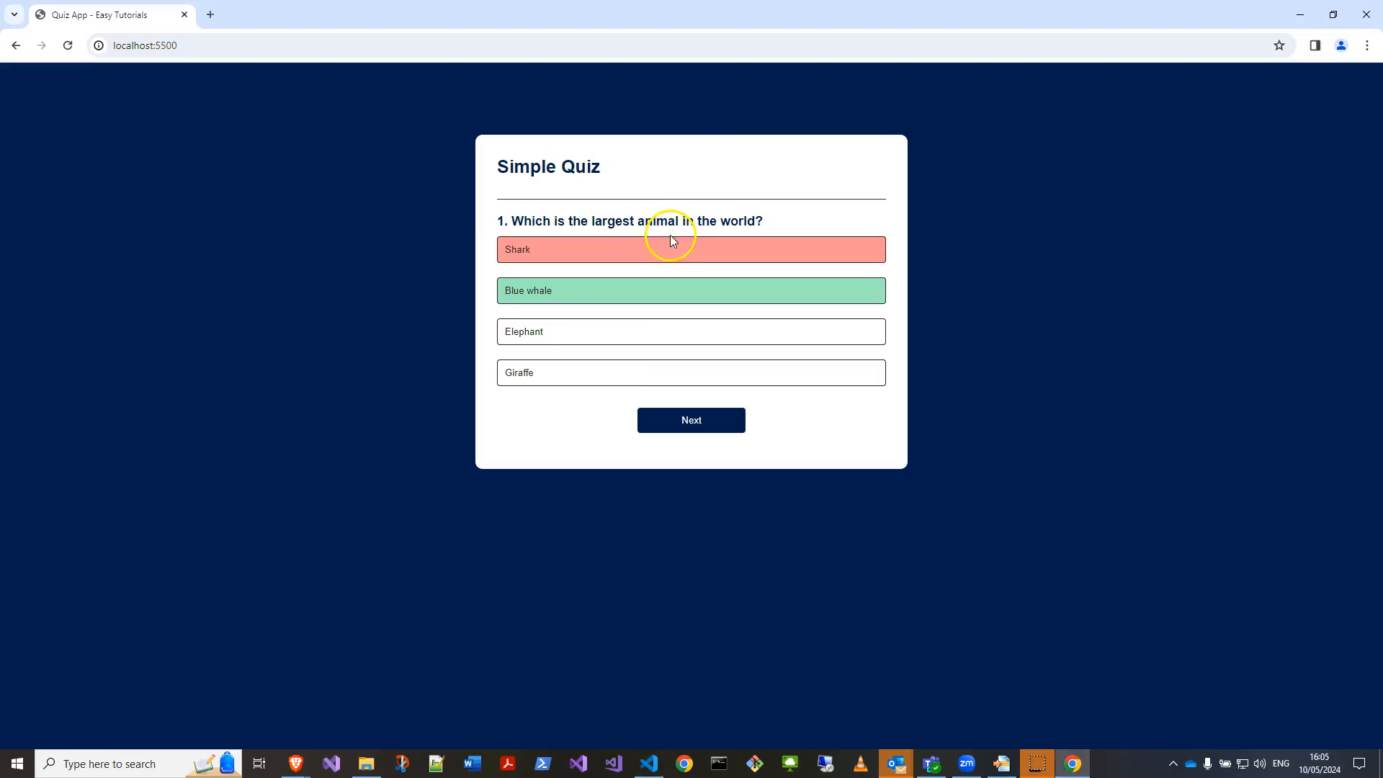
# Go to the next quiz question in Chrome so execution pauses on the line 79 breakpoint.
pyautogui.click(690, 419)
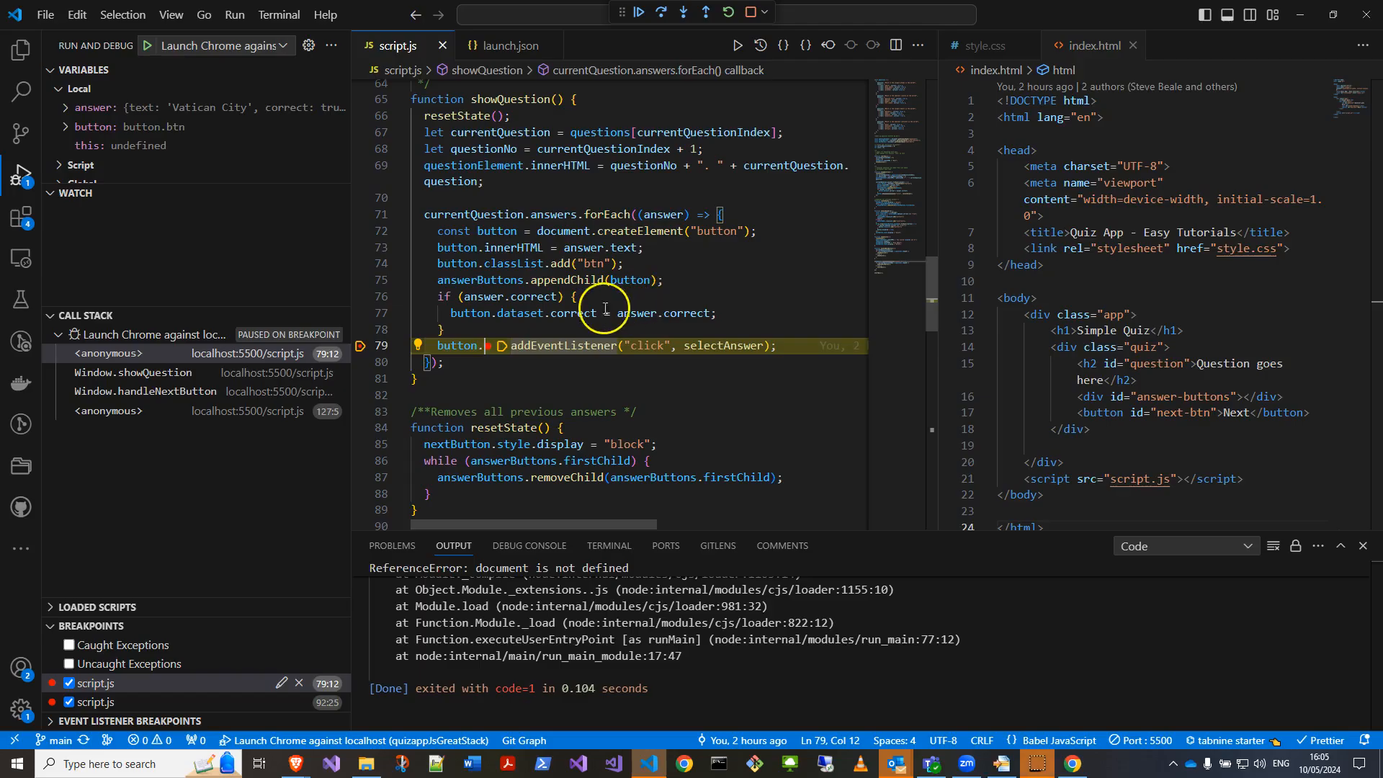
pyautogui.moveTo(498, 287)
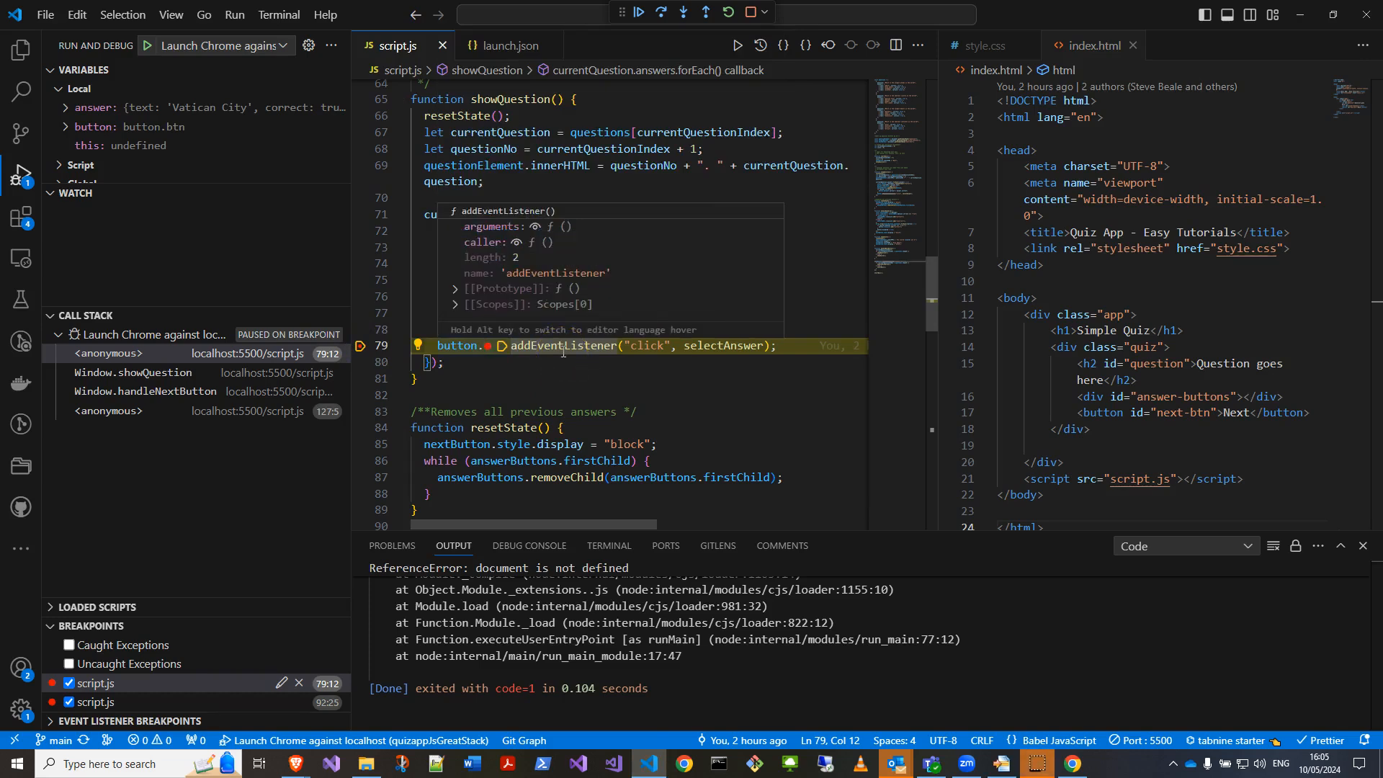
pyautogui.moveTo(710, 345)
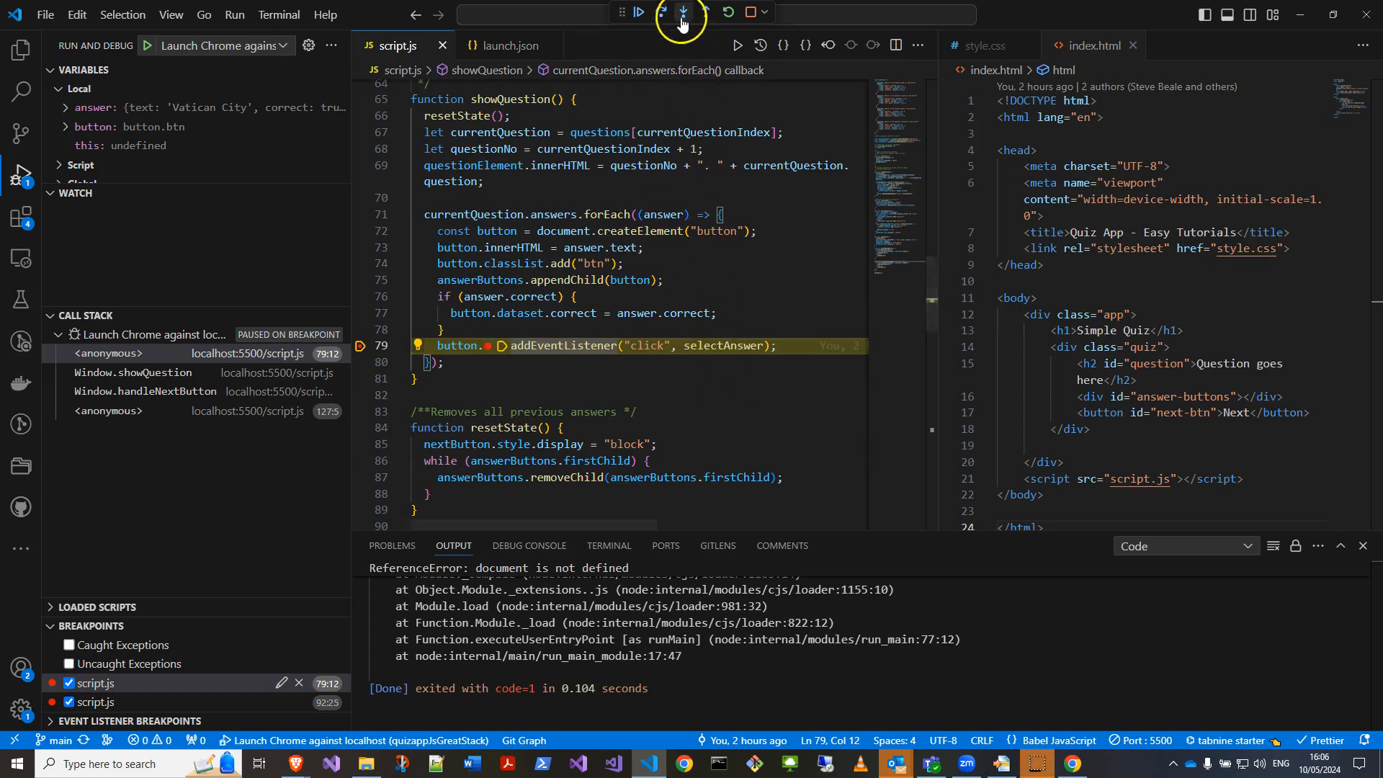
# Step over to line 73 for the Bhutan answer and expand the Script variables section.
pyautogui.click(681, 11)
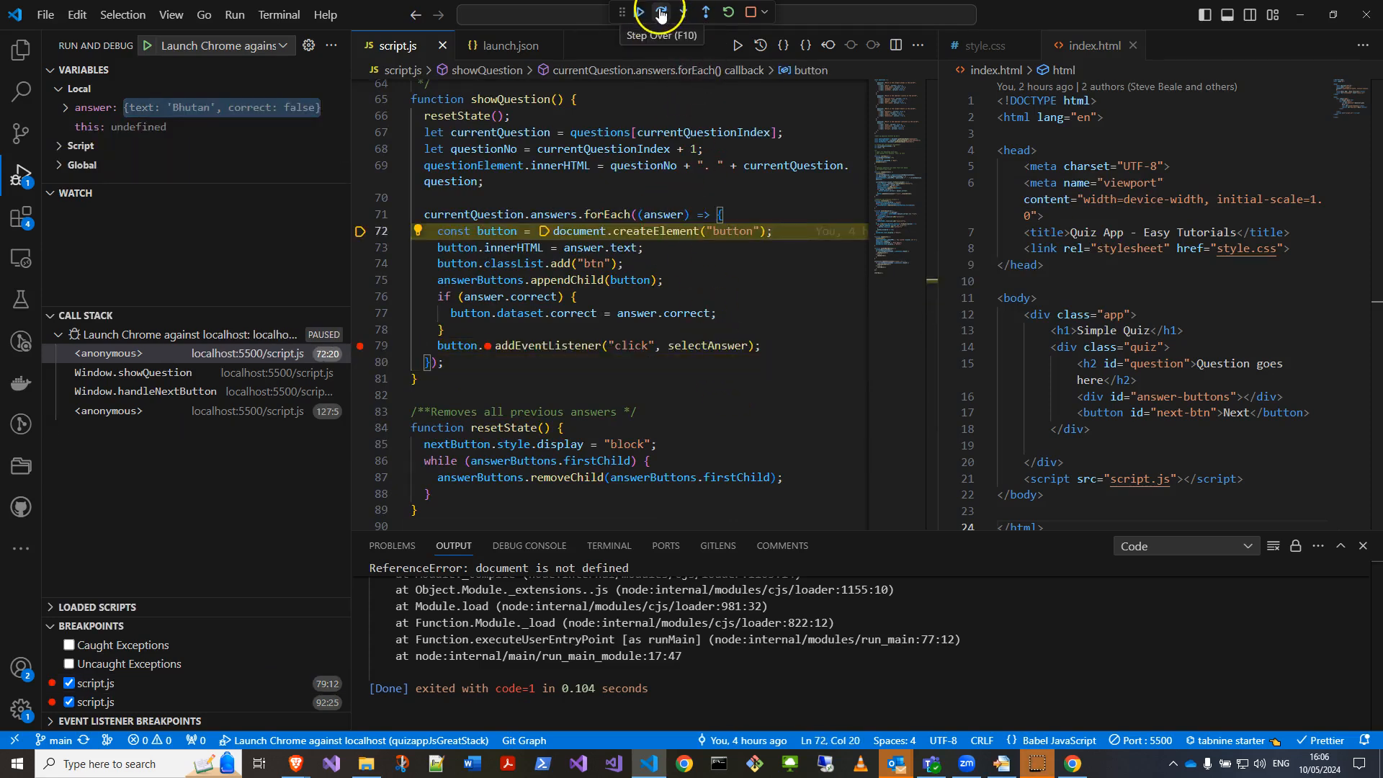
pyautogui.click(658, 13)
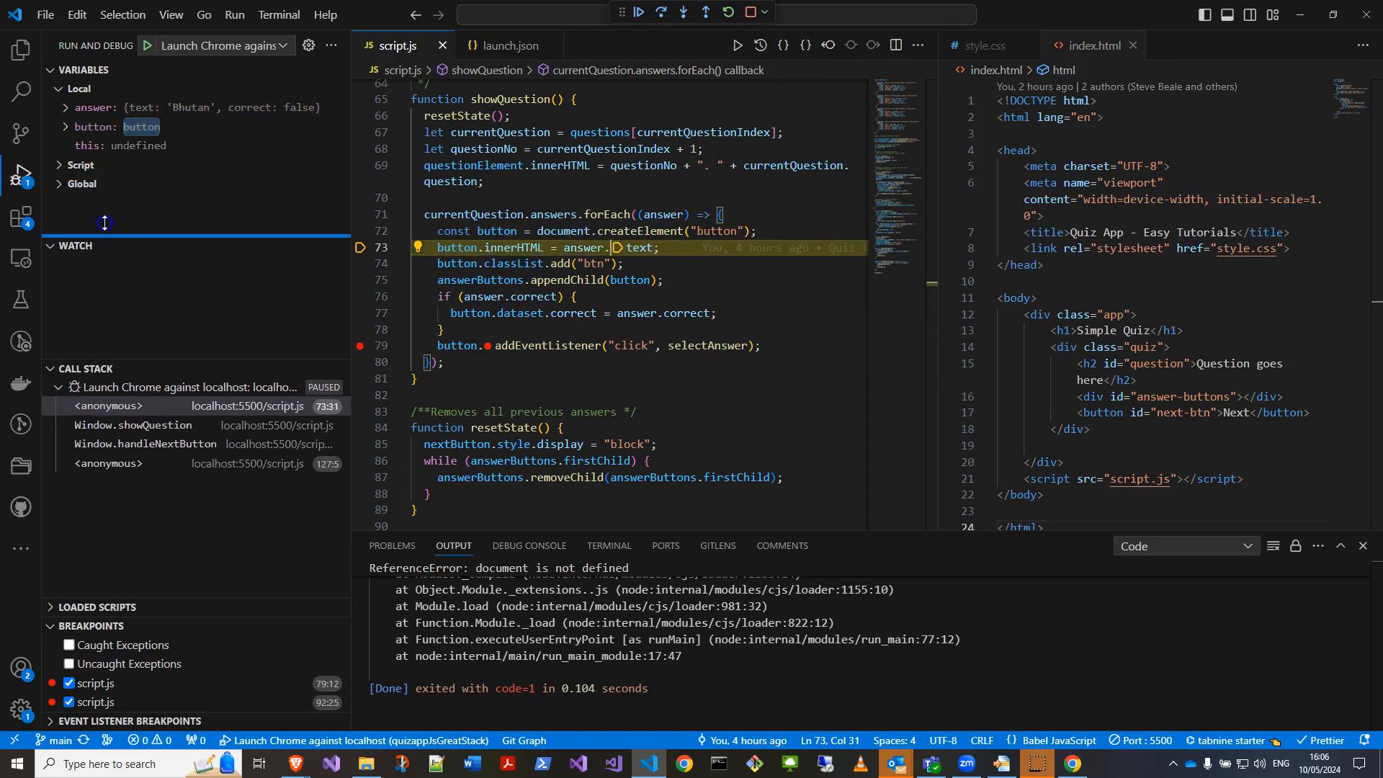
pyautogui.click(57, 164)
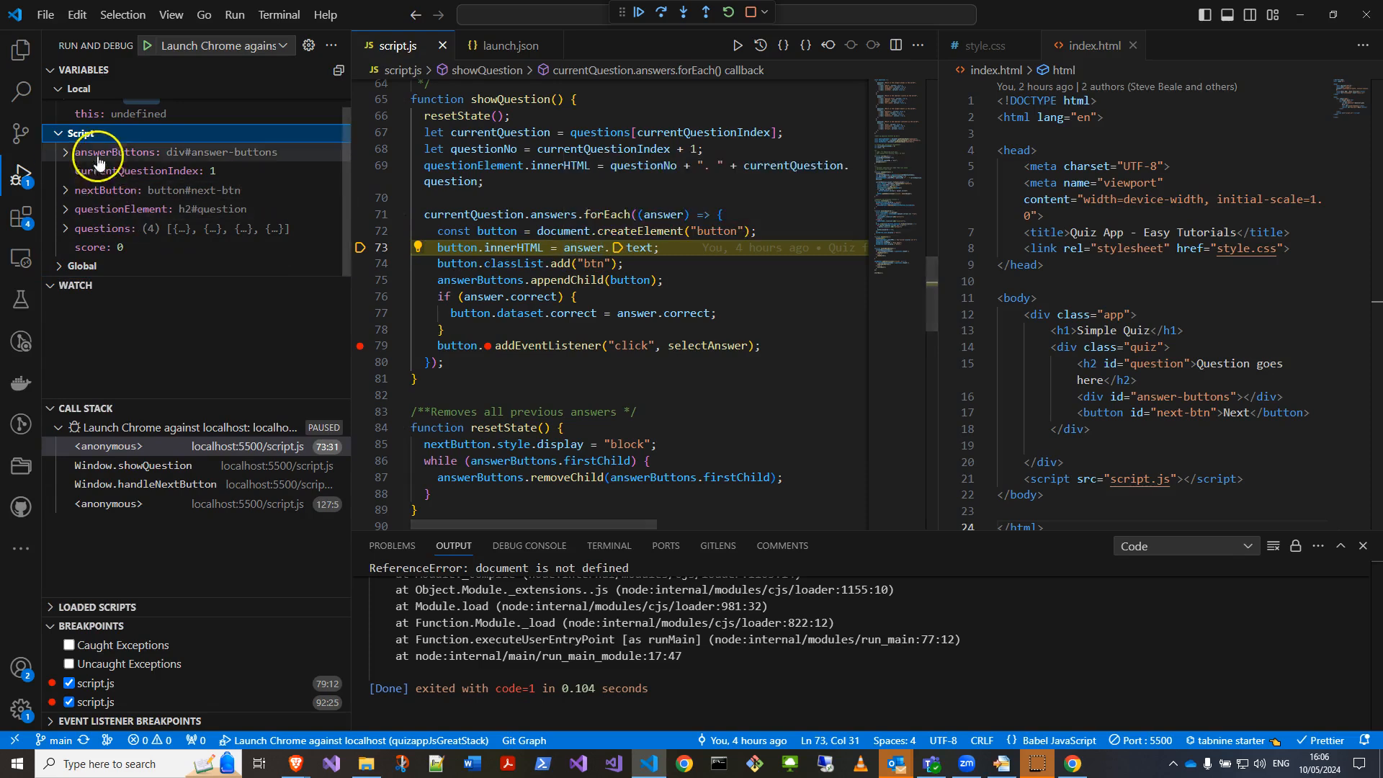
# Watch the answer variable, inspecting its text Bhutan and correct false fields.
pyautogui.click(65, 106)
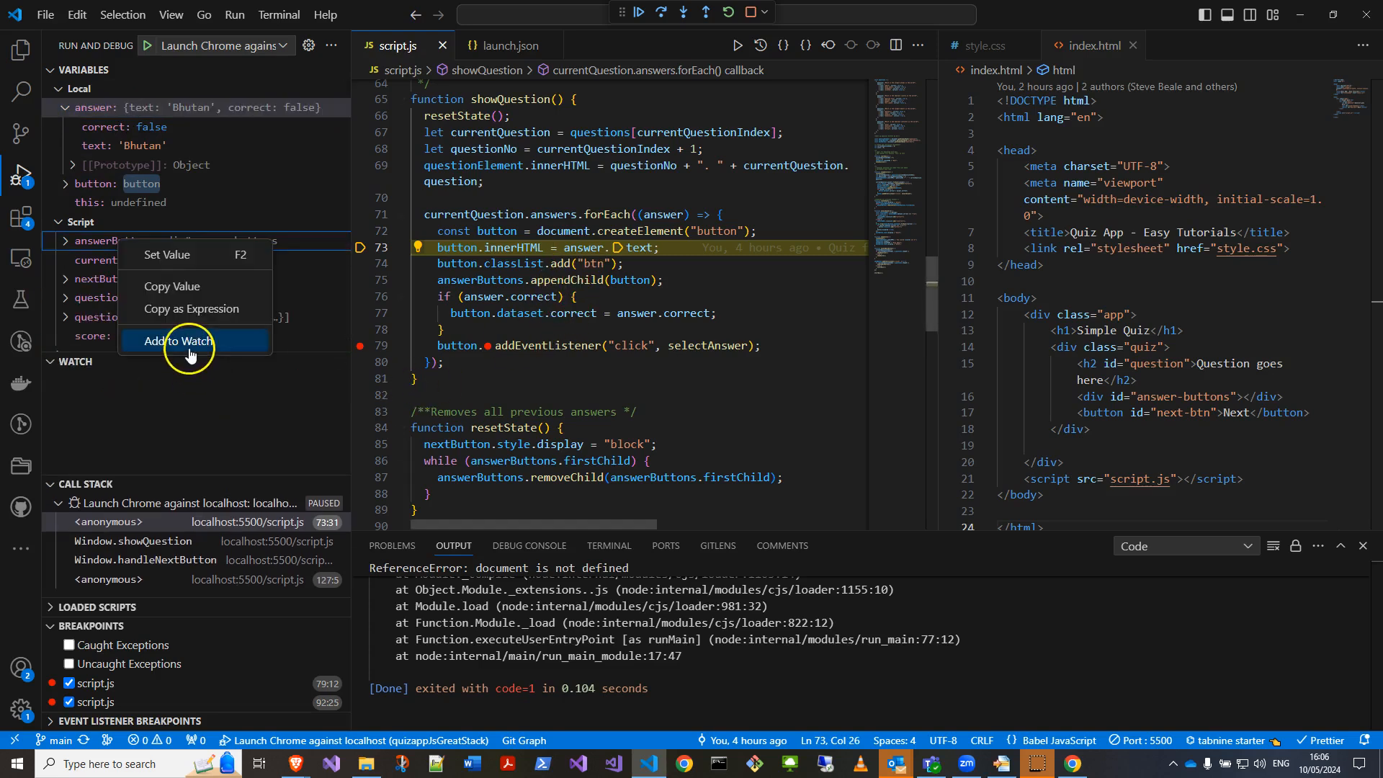
pyautogui.moveTo(180, 218)
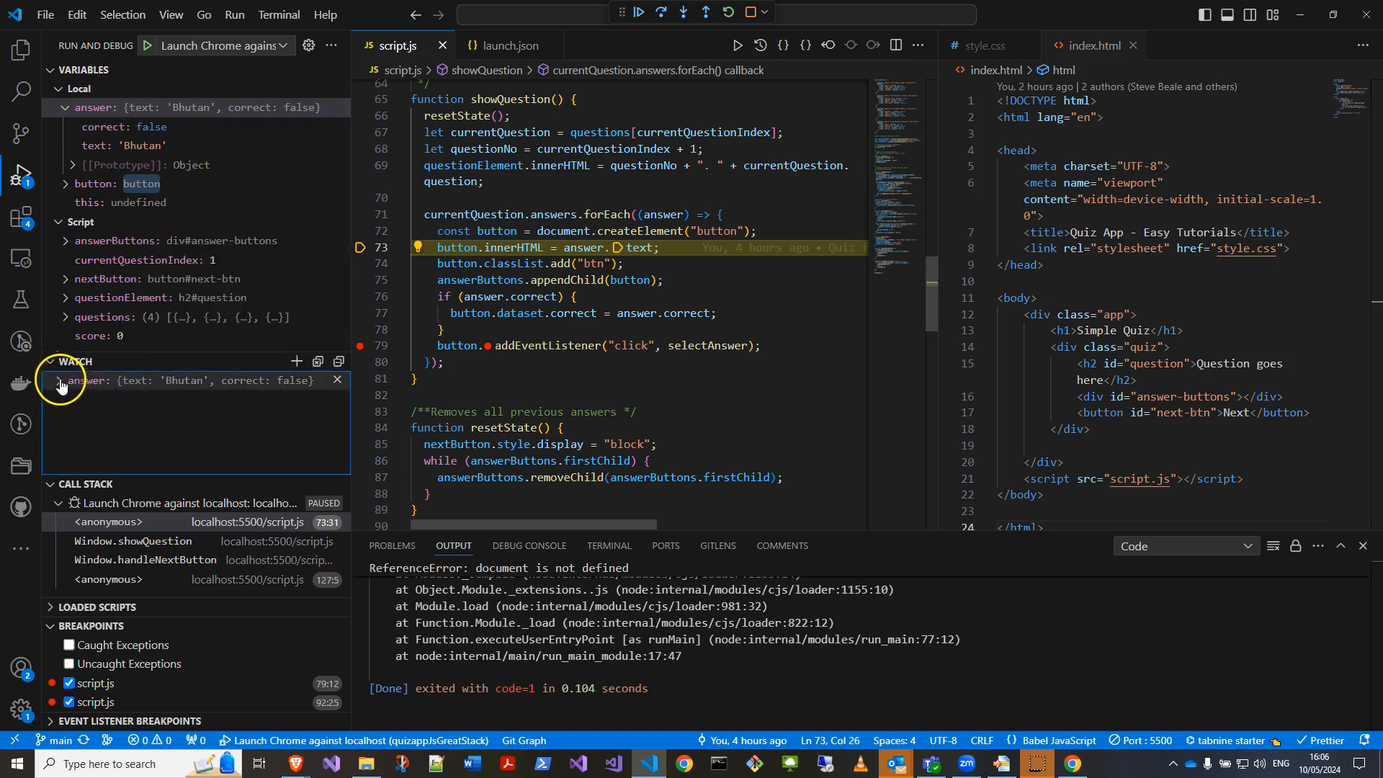
pyautogui.click(56, 380)
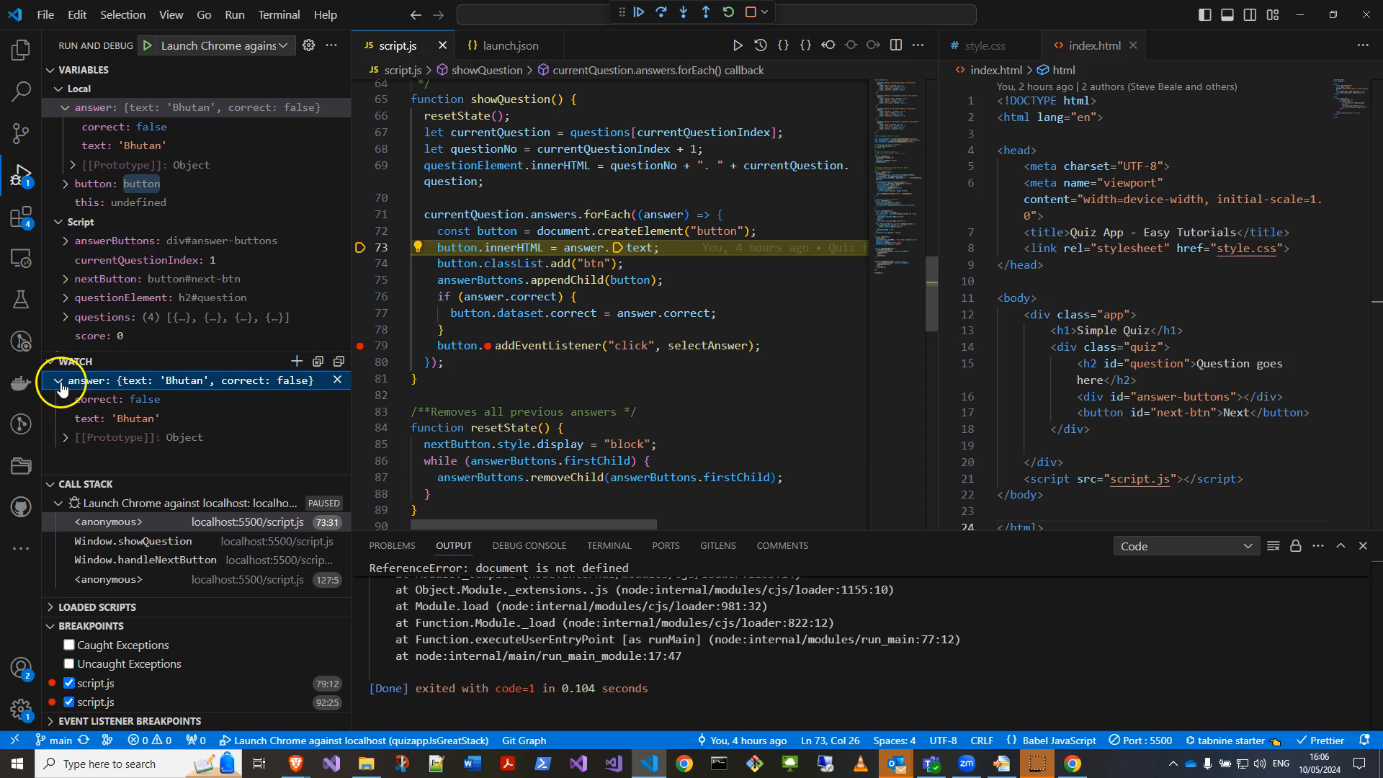
pyautogui.click(56, 380)
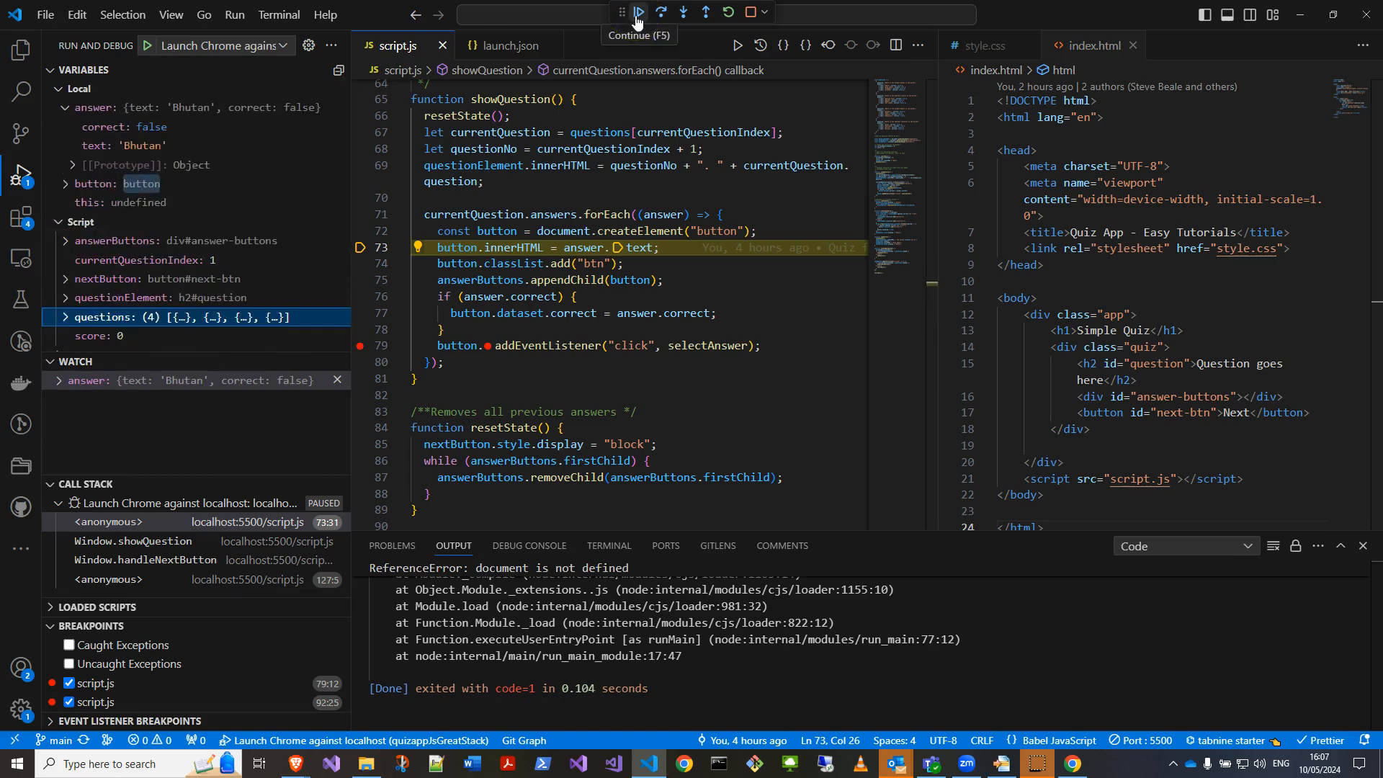
# Step over appendChild and the correct-answer check to pause again at line 79.
pyautogui.click(659, 11)
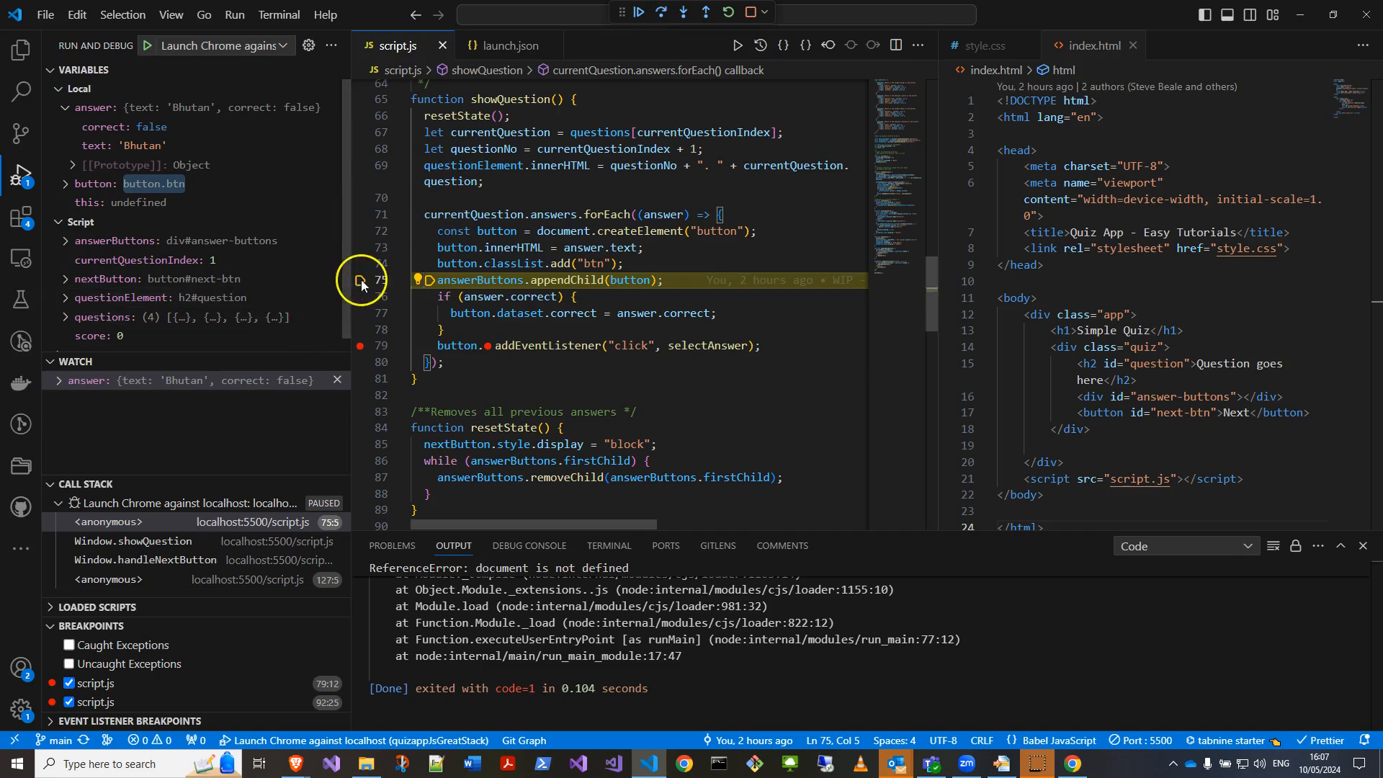
pyautogui.click(660, 12)
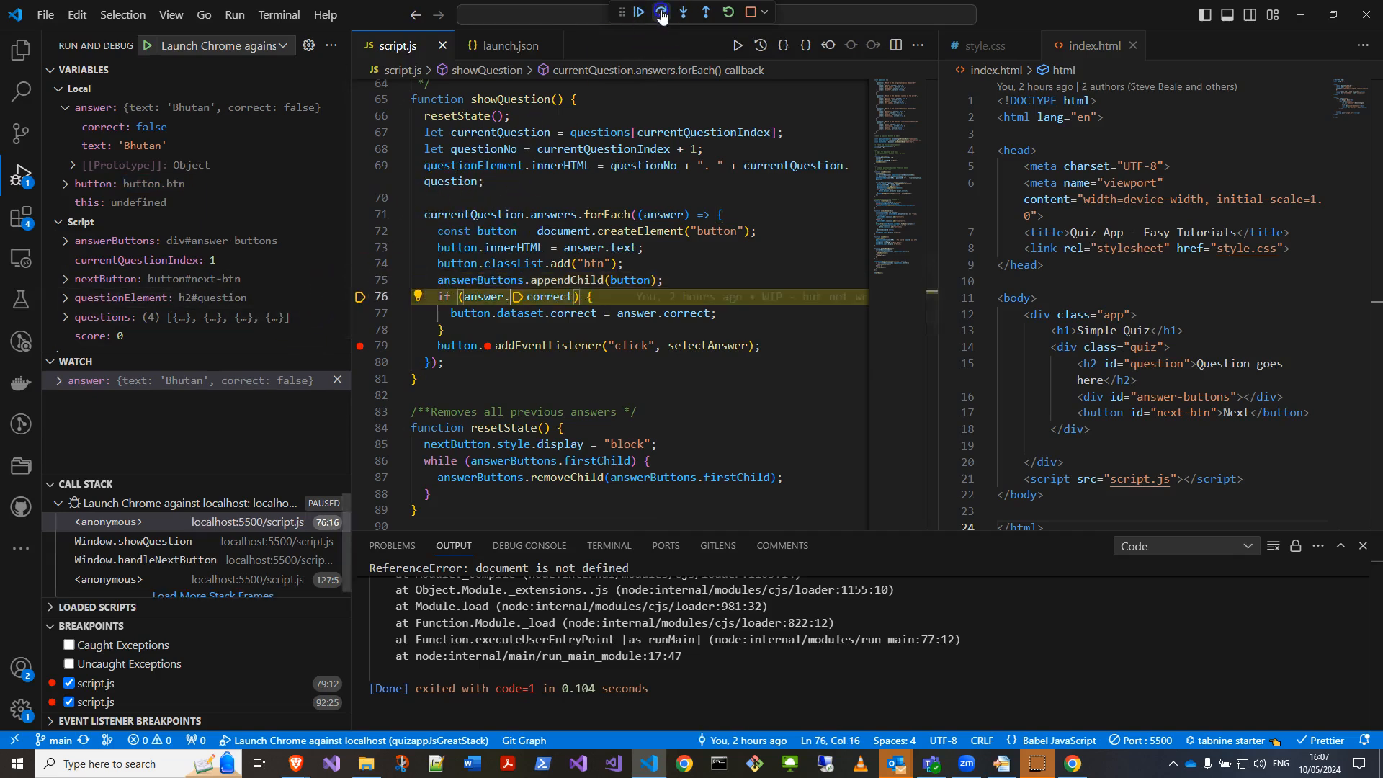
pyautogui.click(635, 12)
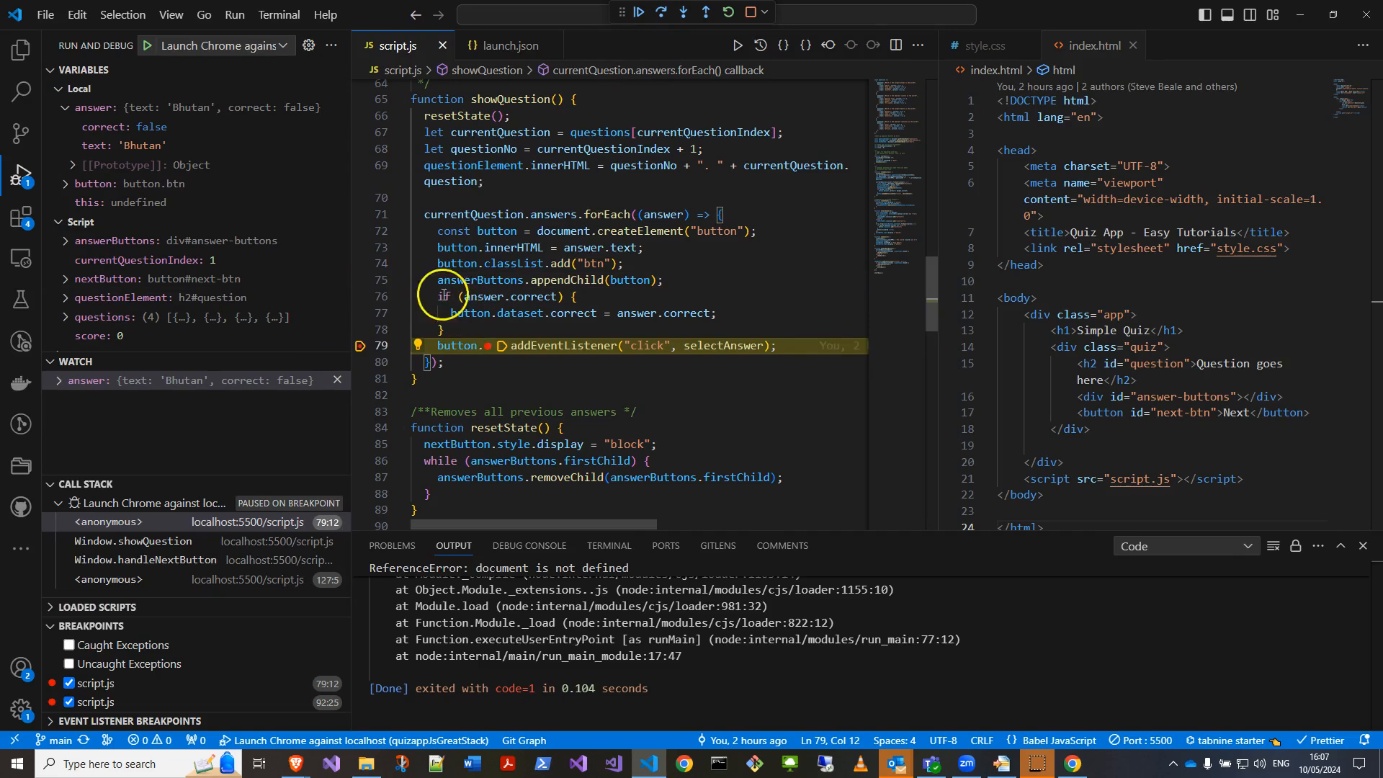
pyautogui.moveTo(540, 289)
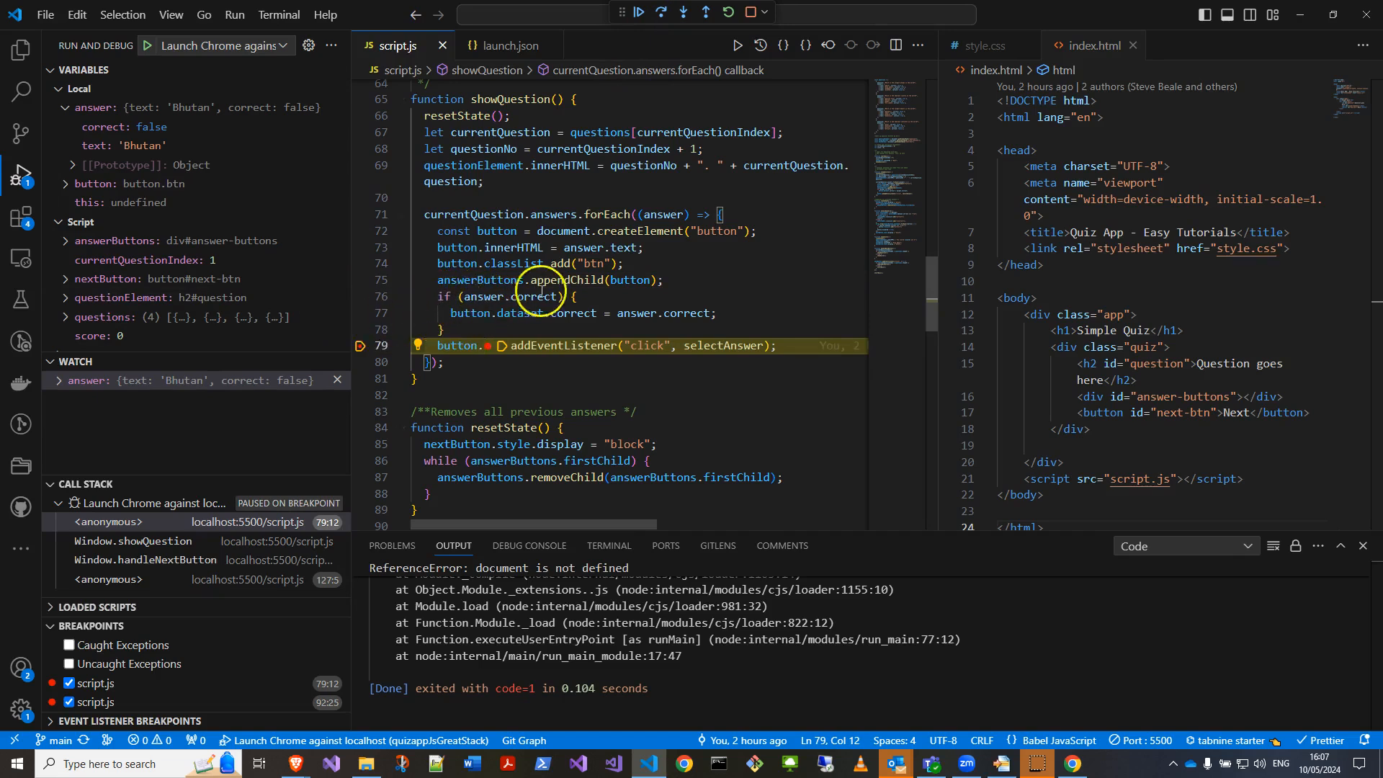